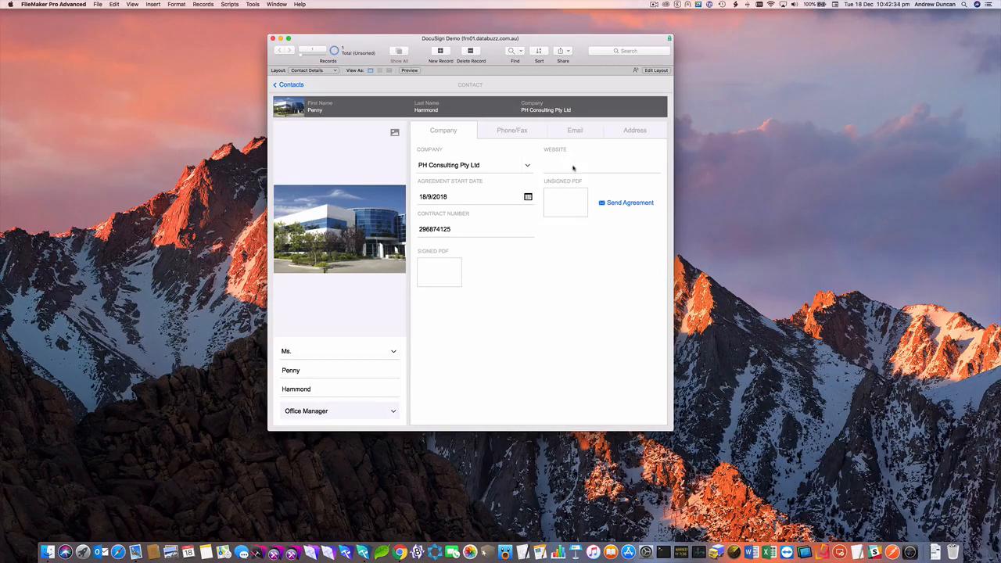
{"action": "mouse_move", "coordinate": [577, 144]}
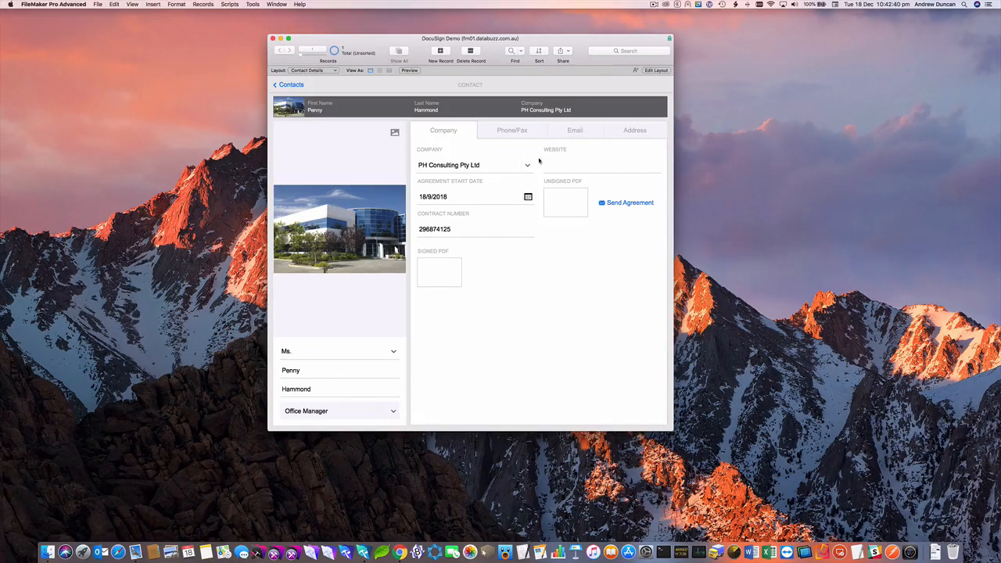
{"action": "left_click", "coordinate": [313, 71]}
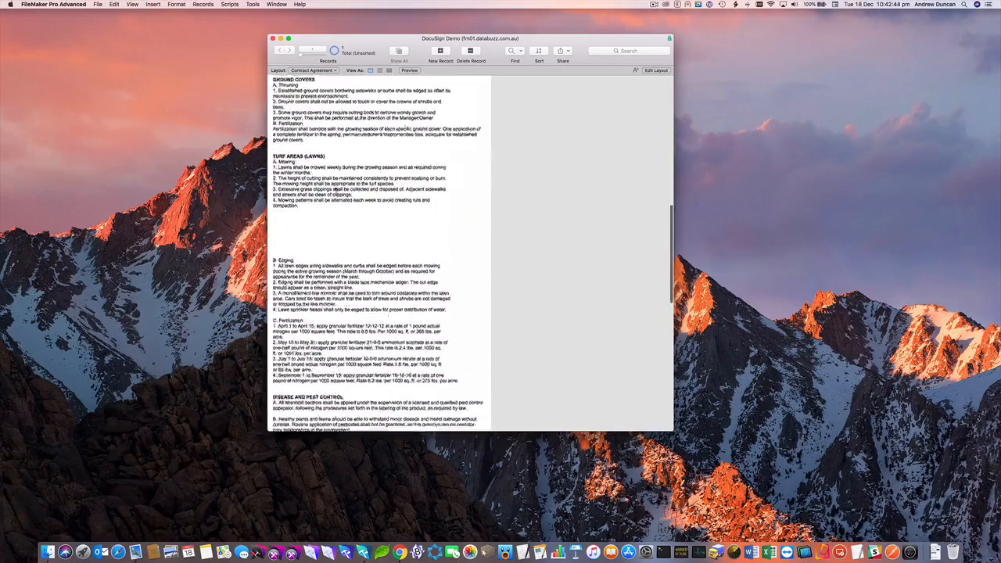
{"action": "scroll", "scroll_direction": "down", "scroll_amount": 3}
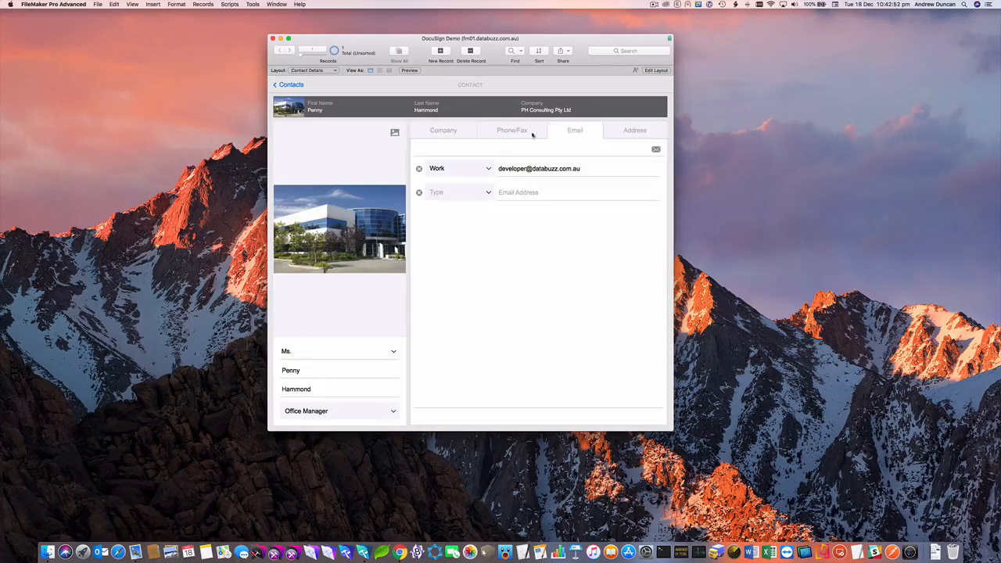
{"action": "left_click", "coordinate": [444, 130]}
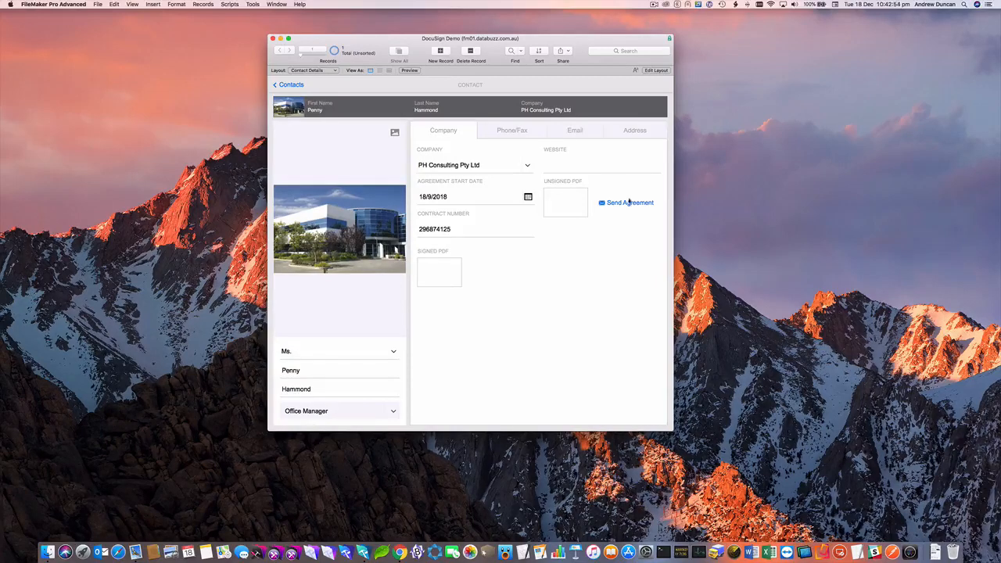
{"action": "left_click", "coordinate": [630, 201]}
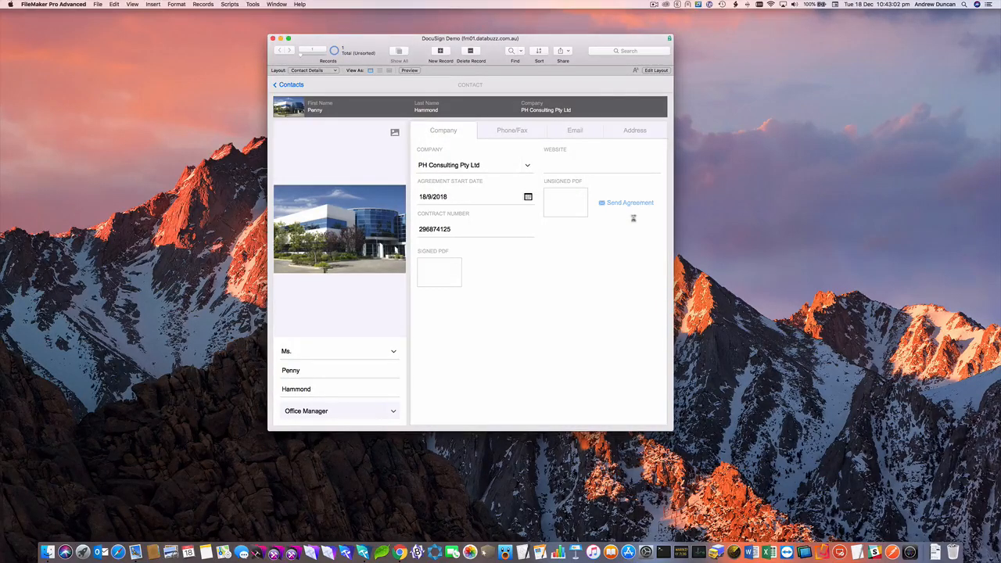
{"action": "left_click", "coordinate": [630, 203]}
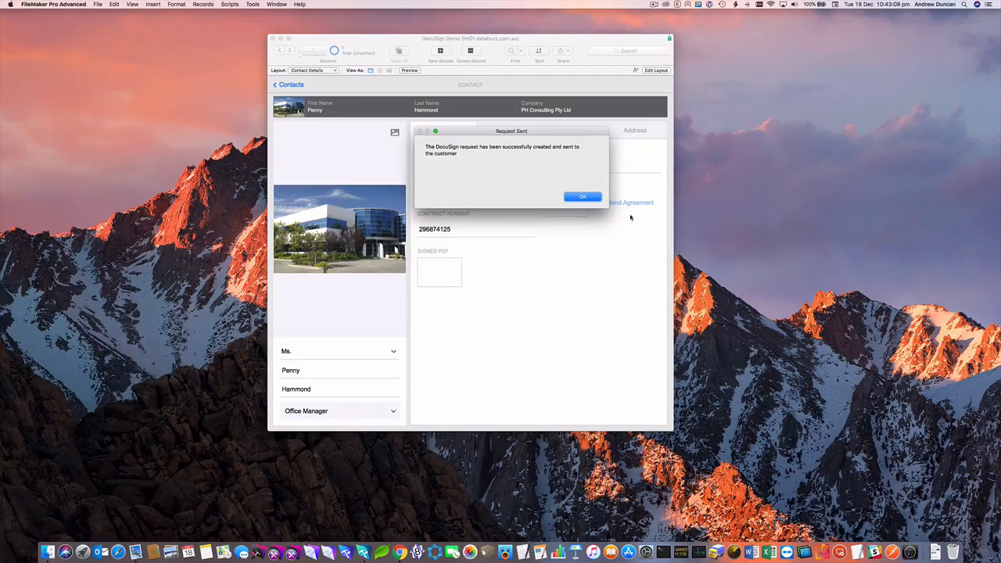
{"action": "left_click", "coordinate": [582, 196]}
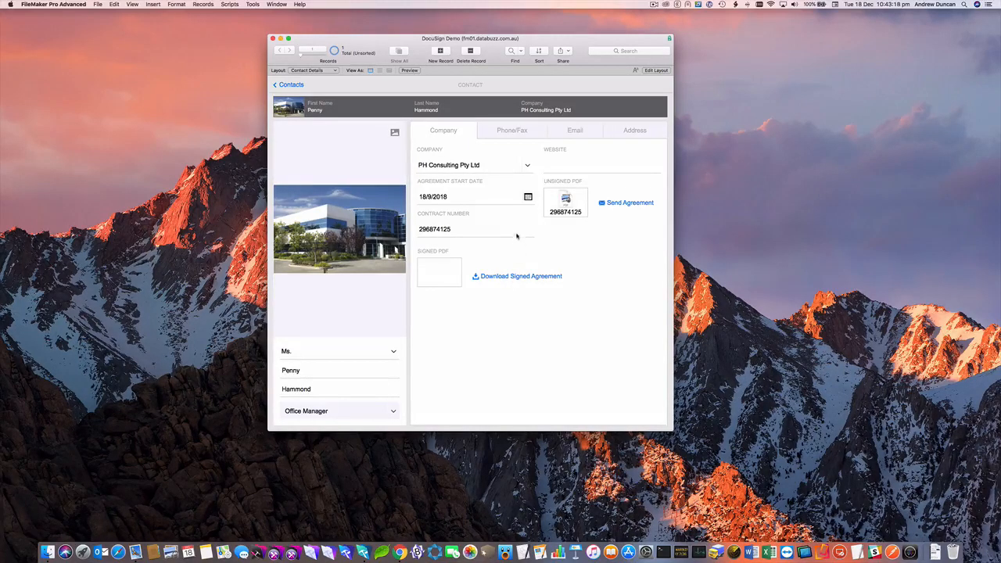
{"action": "mouse_move", "coordinate": [154, 554]}
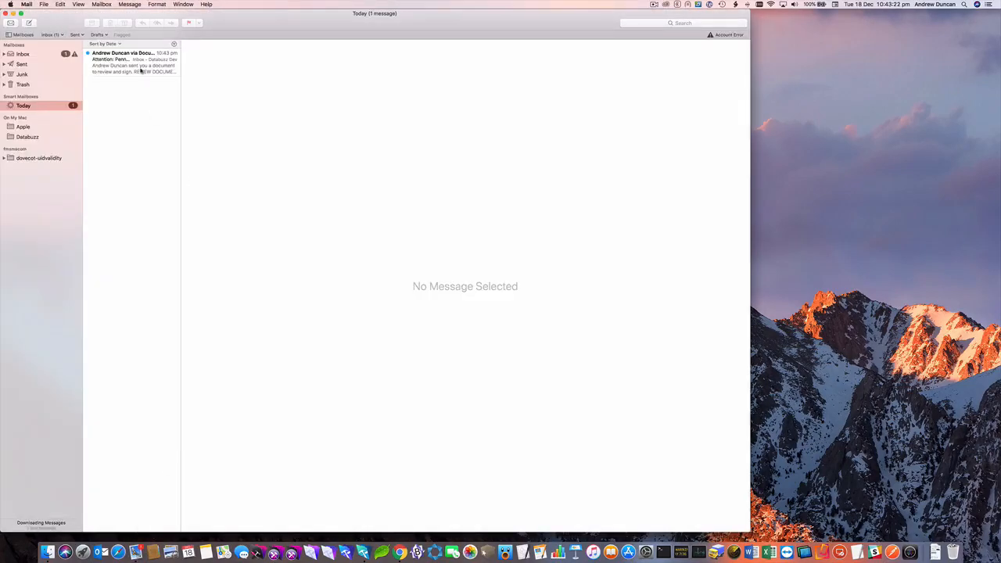
Open the DocuSign email's REVIEW DOCUMENT link for the Coastal Corners agreement in the browser
{"action": "left_click", "coordinate": [133, 62]}
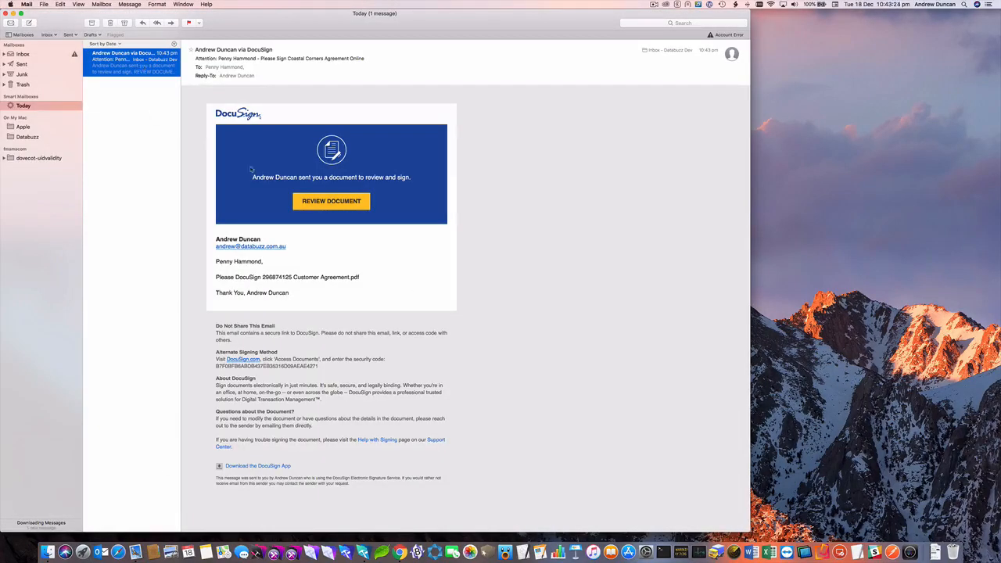
{"action": "right_click", "coordinate": [331, 201]}
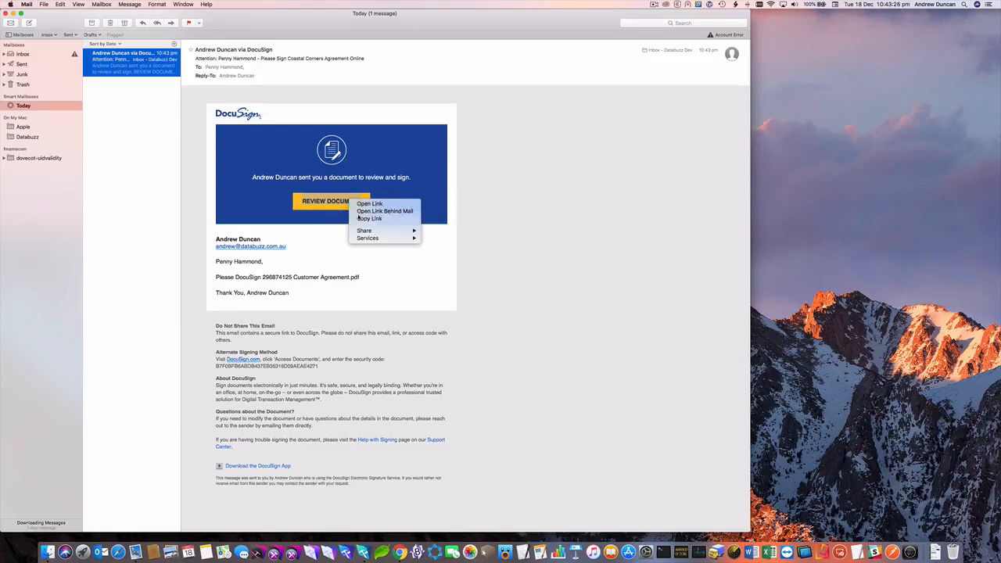
{"action": "left_click", "coordinate": [370, 204]}
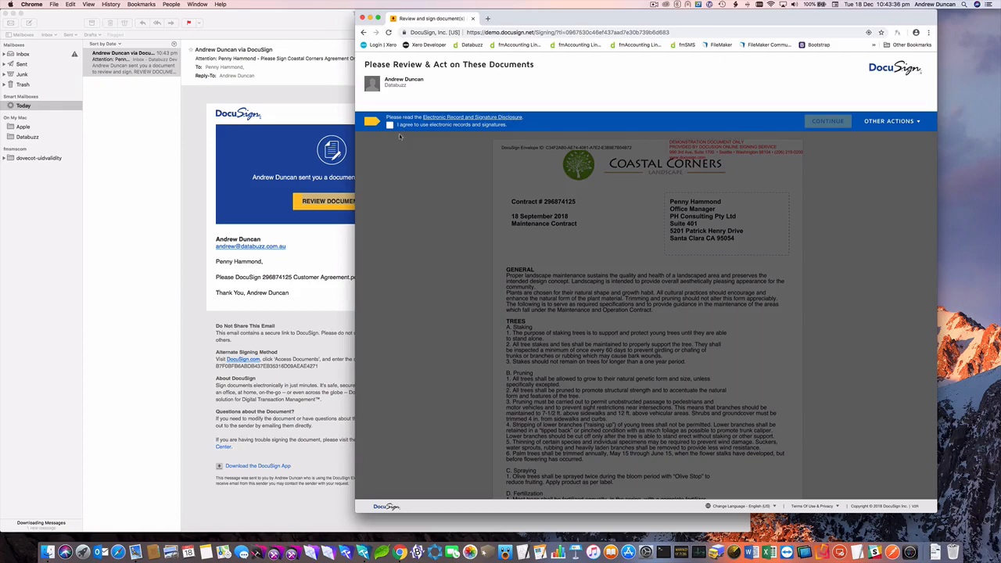
Accept the electronic records consent and start filling the agreement's signing fields
{"action": "left_click", "coordinate": [390, 126]}
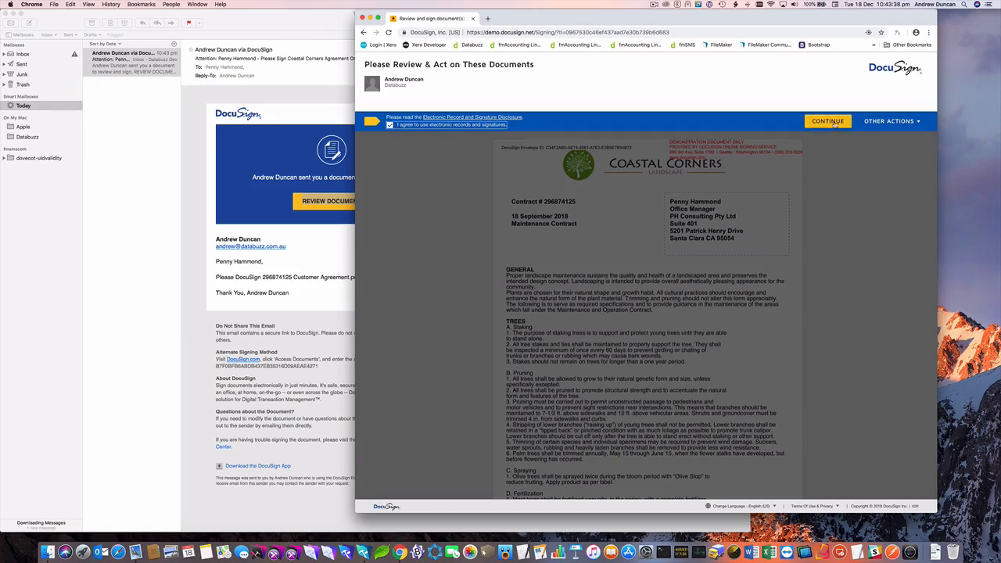
{"action": "left_click", "coordinate": [827, 121]}
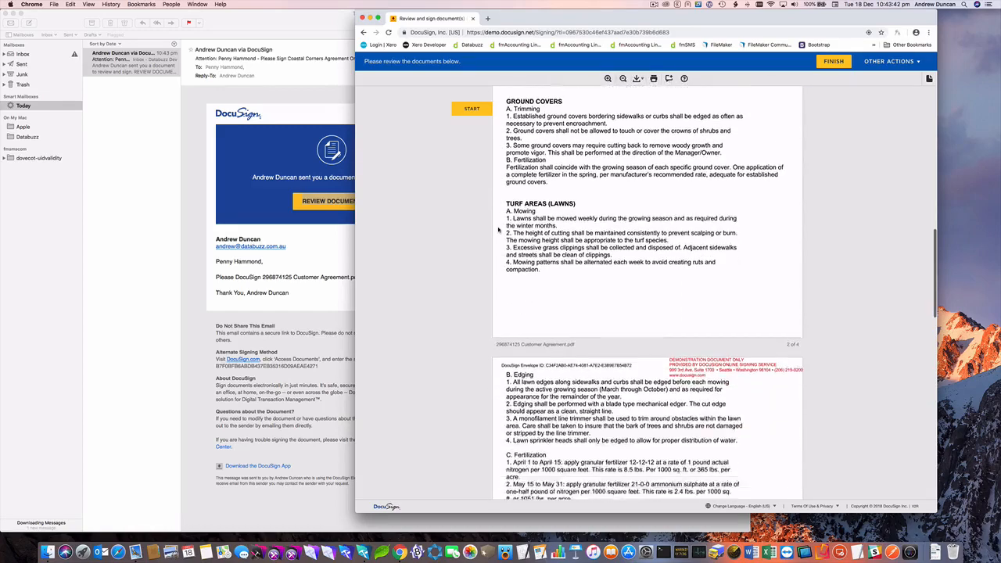
{"action": "scroll", "scroll_direction": "down", "scroll_amount": 3}
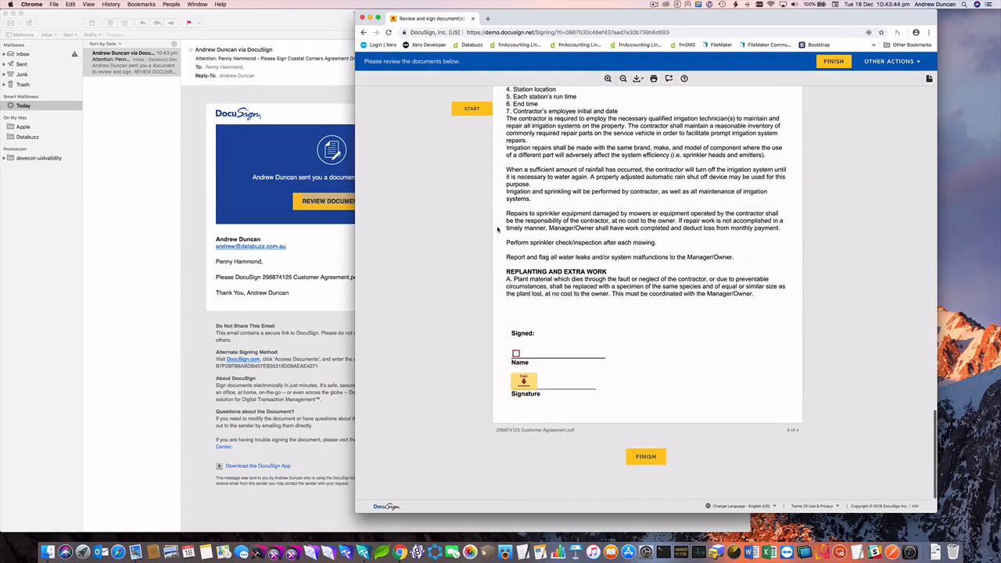
{"action": "left_click", "coordinate": [516, 354]}
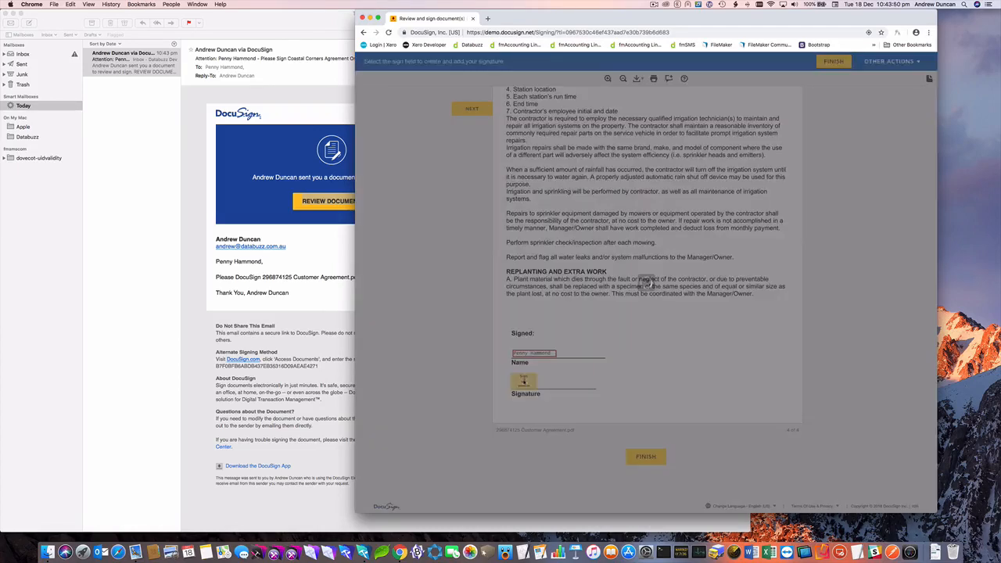
Adopt a signature, finish the agreement, and decline the free DocuSign account offer
{"action": "left_click", "coordinate": [525, 381]}
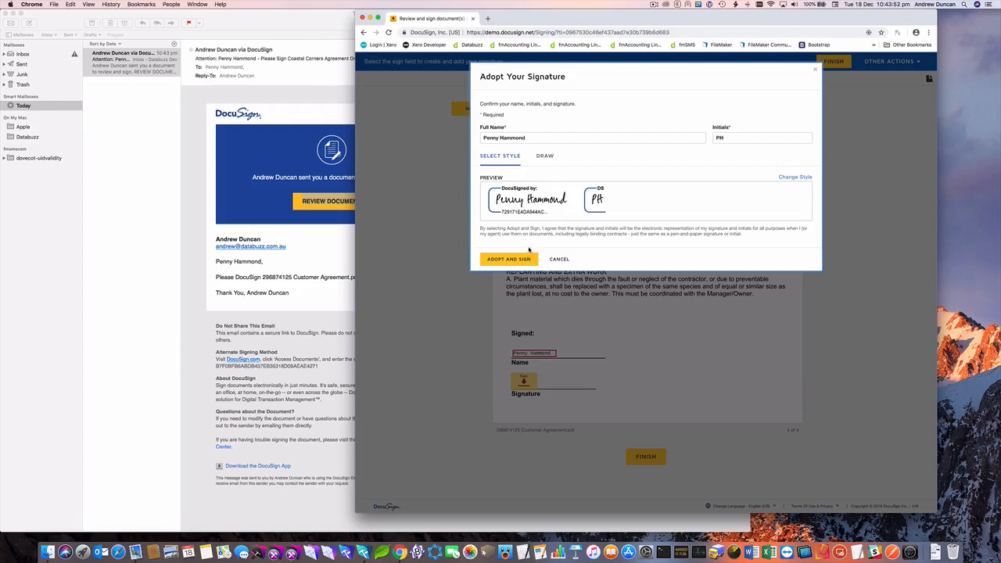
{"action": "left_click", "coordinate": [508, 259]}
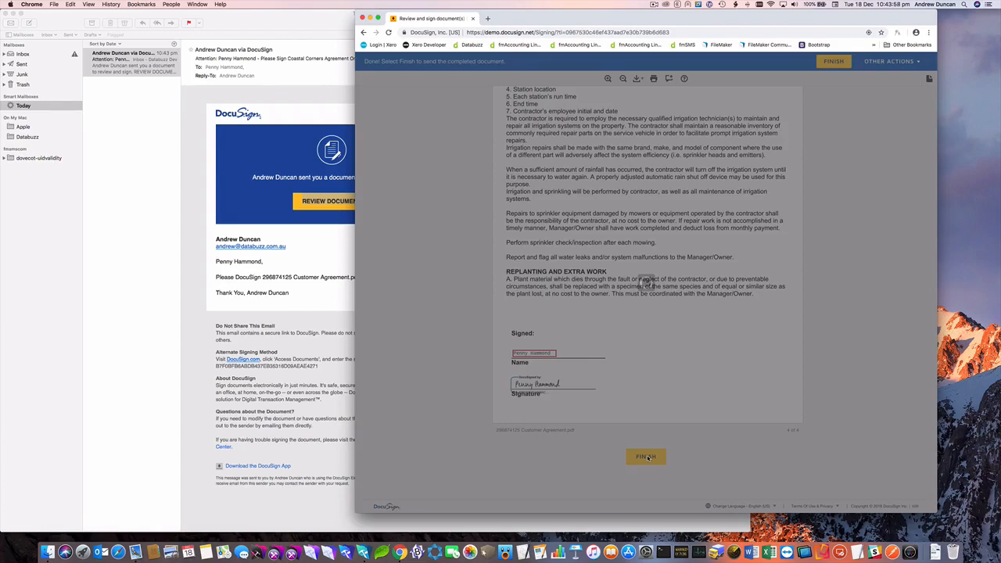
{"action": "left_click", "coordinate": [646, 457]}
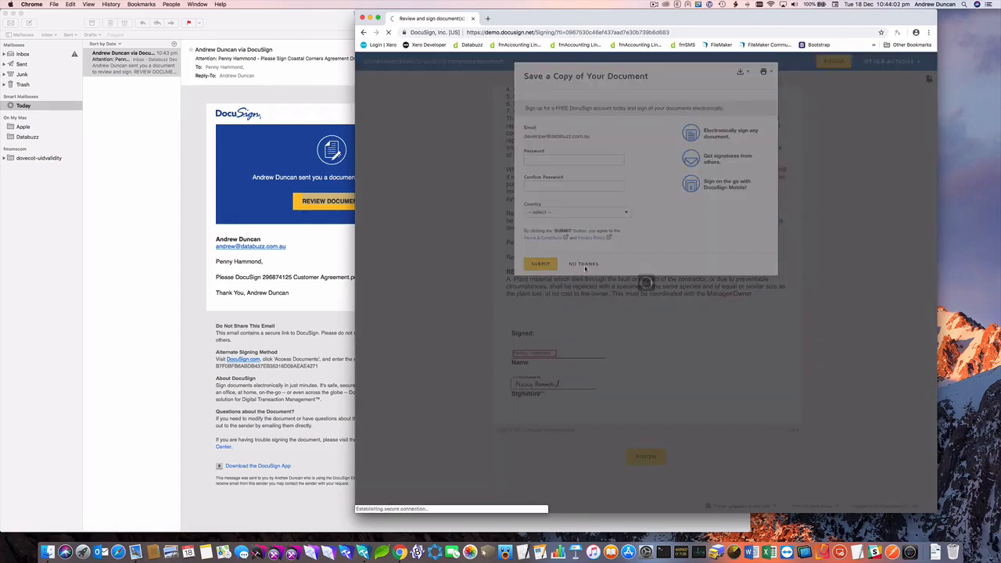
{"action": "left_click", "coordinate": [583, 264]}
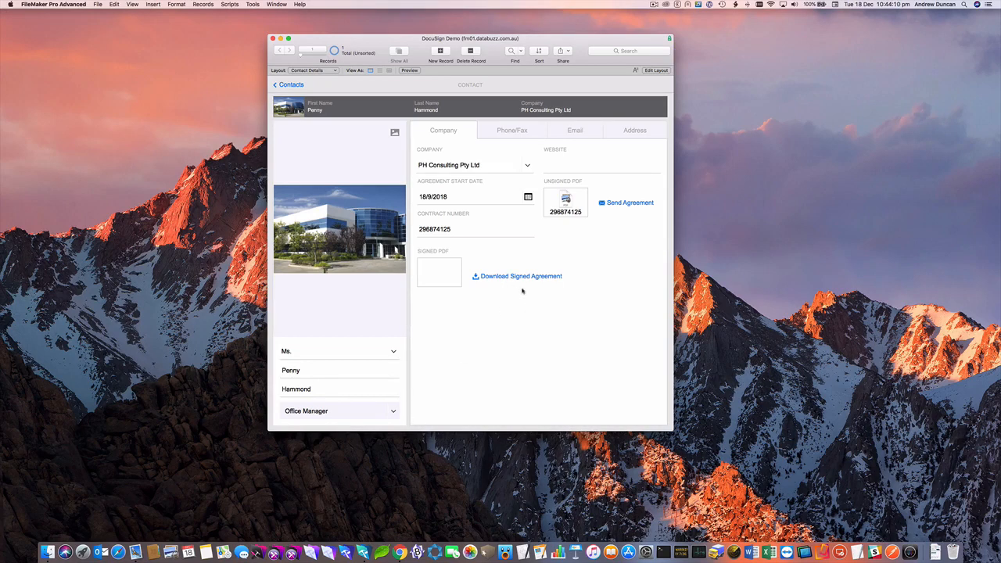
{"action": "mouse_move", "coordinate": [516, 295]}
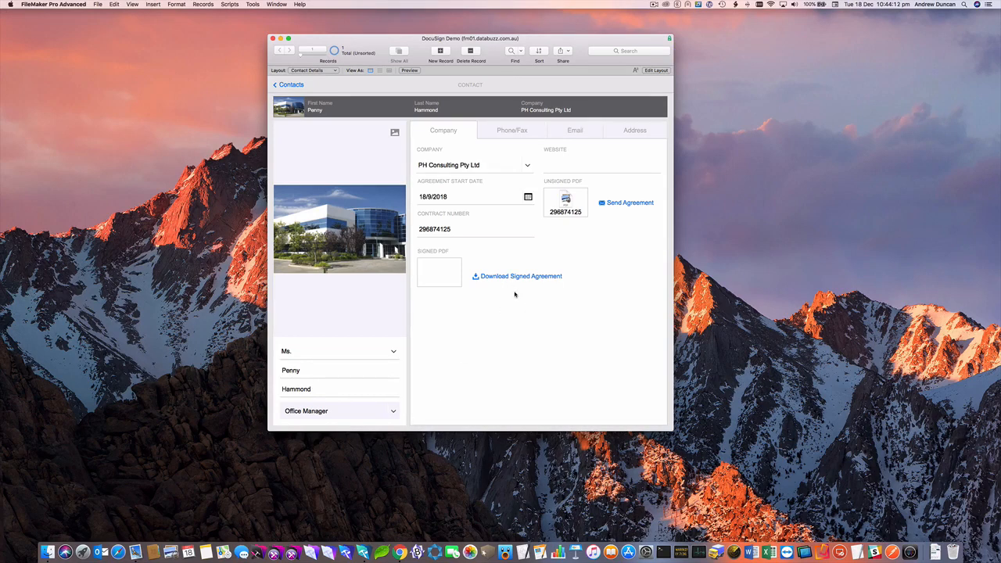
{"action": "mouse_move", "coordinate": [508, 284]}
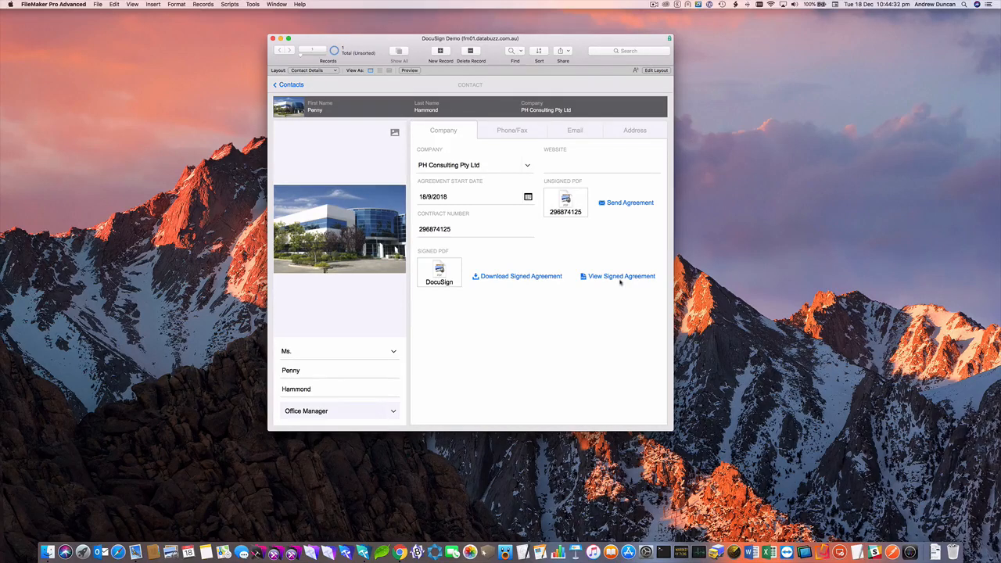
{"action": "mouse_move", "coordinate": [447, 271]}
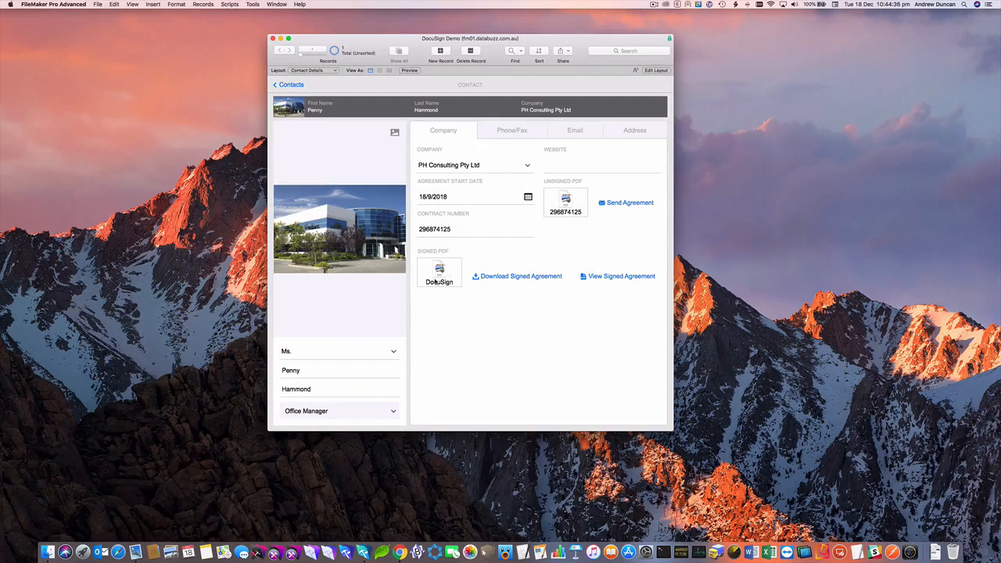
{"action": "mouse_move", "coordinate": [595, 318]}
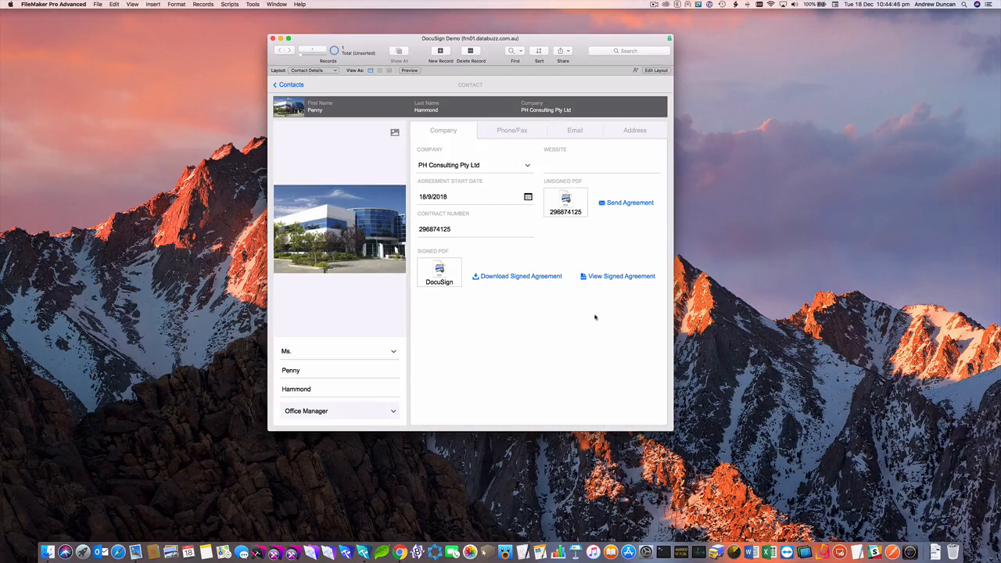
{"action": "mouse_move", "coordinate": [604, 304]}
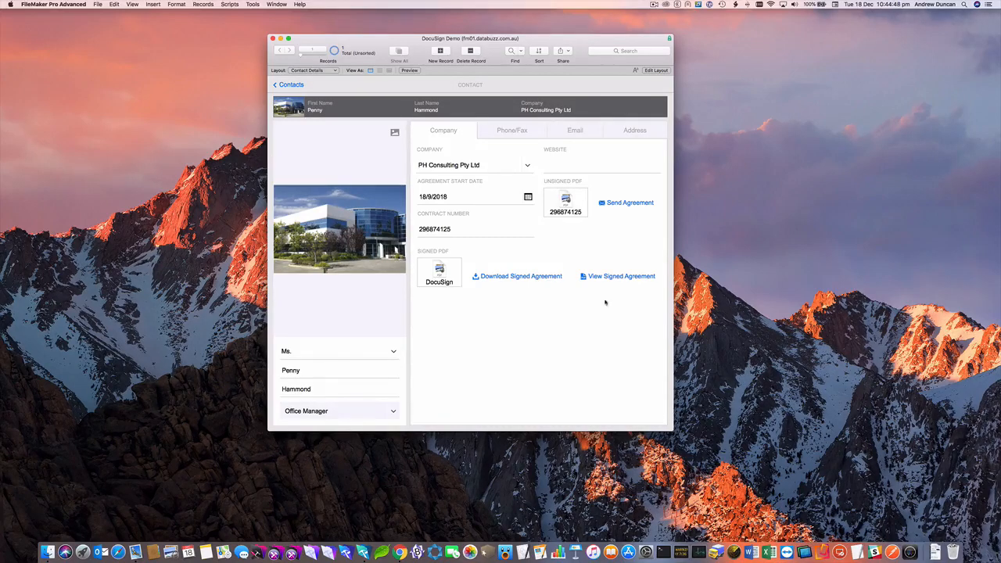
Open the stored signed agreement PDF with View Signed Agreement
{"action": "left_click", "coordinate": [621, 277]}
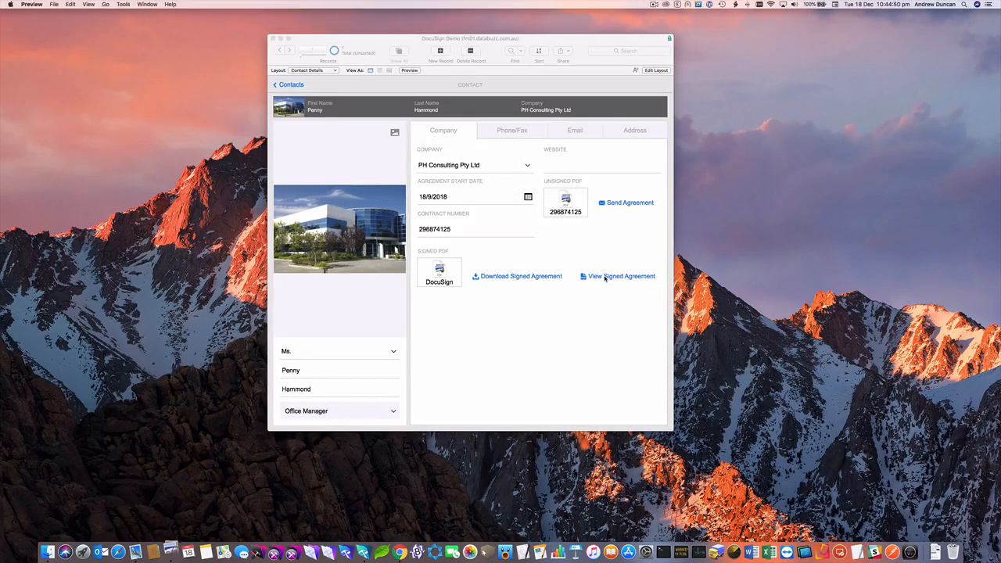
{"action": "left_click", "coordinate": [622, 276]}
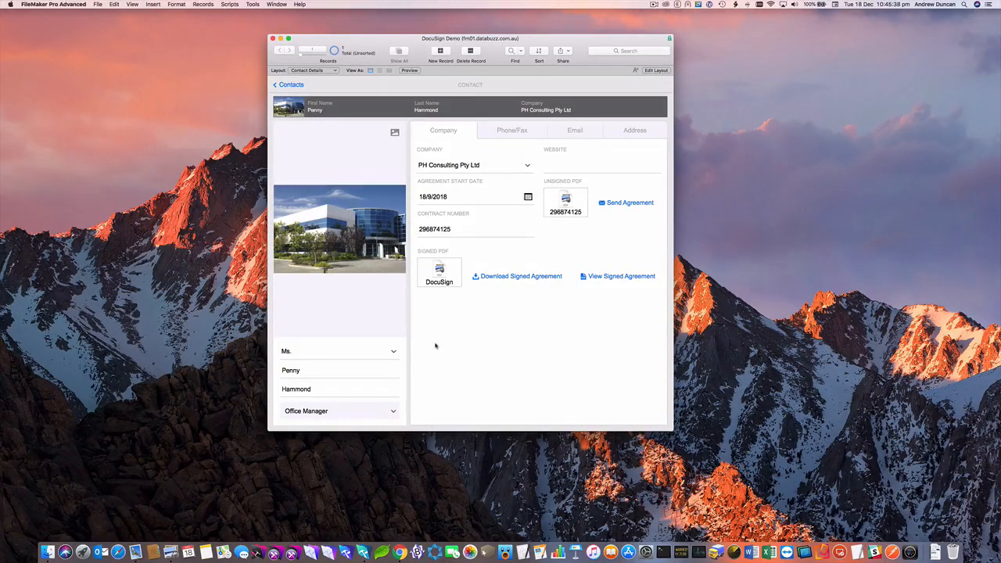
{"action": "mouse_move", "coordinate": [430, 344]}
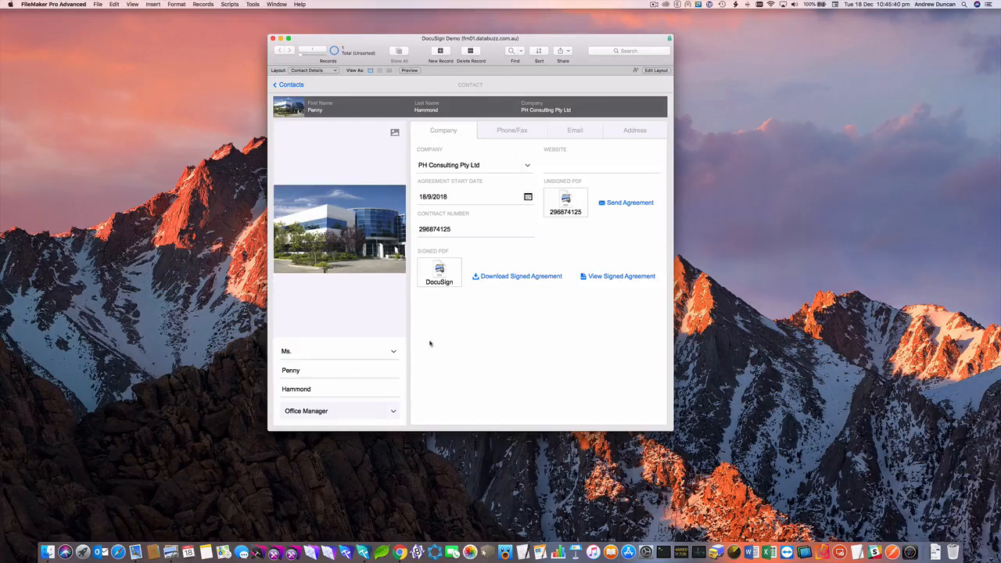